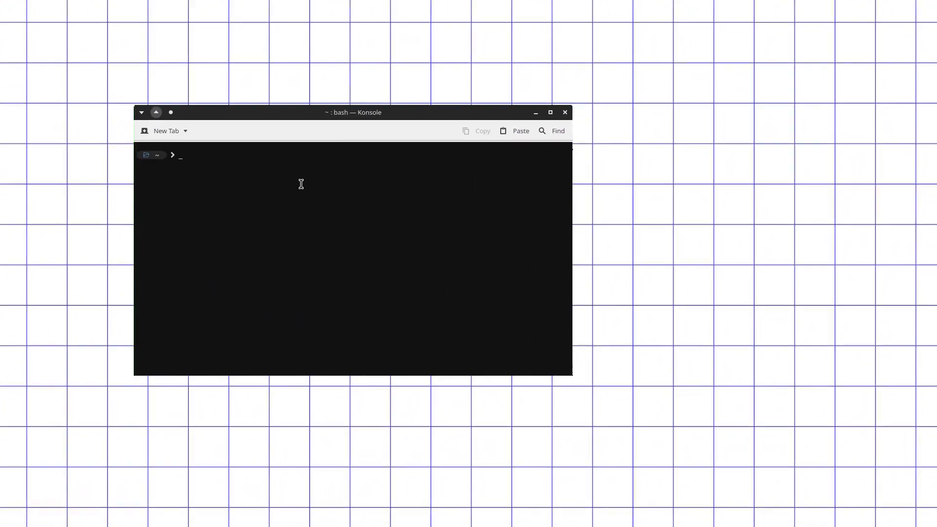
# Step: Enter a modinfo command for the hid controller driver module
pyautogui.write('modinfo')
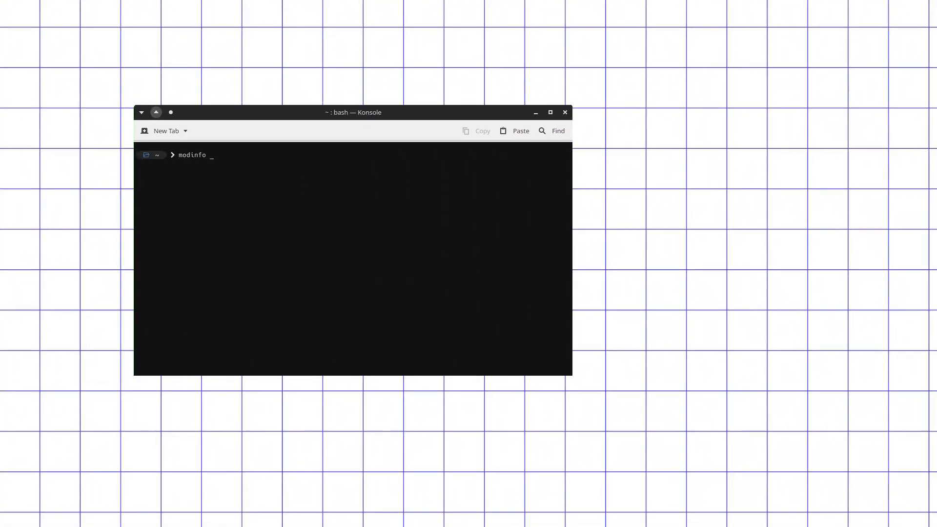
pyautogui.write('hid')
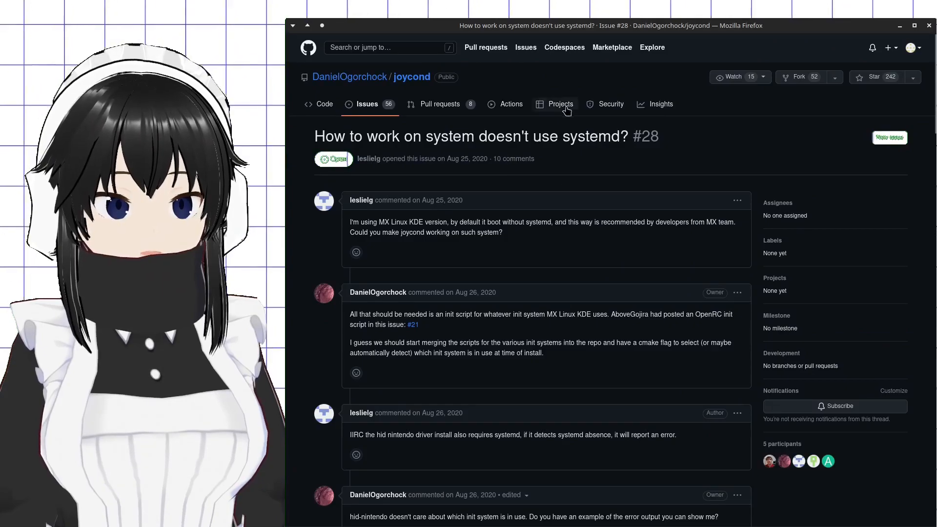
pyautogui.scroll(-3)
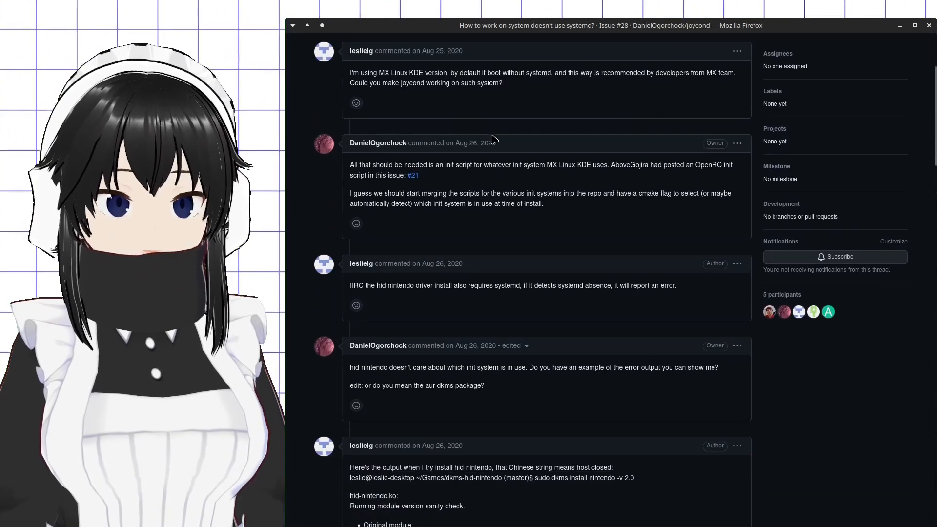
pyautogui.moveTo(412, 175)
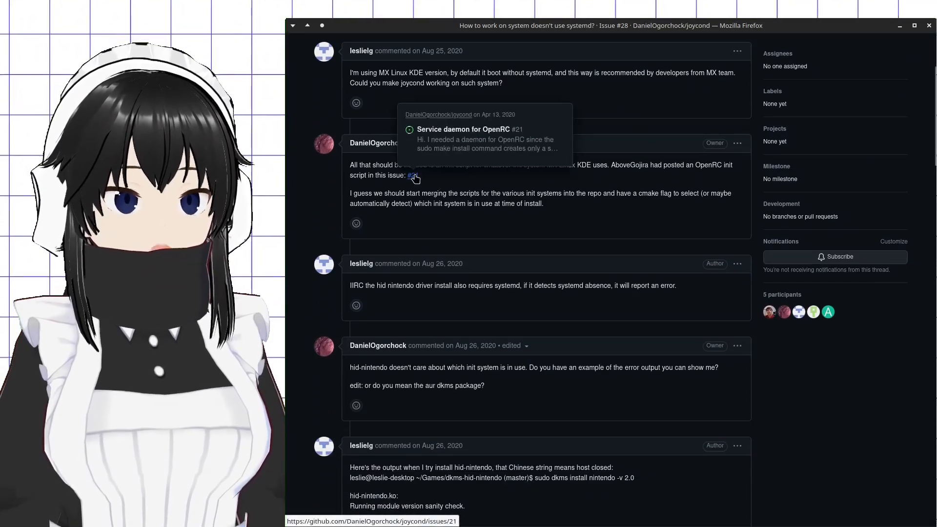
pyautogui.moveTo(431, 283)
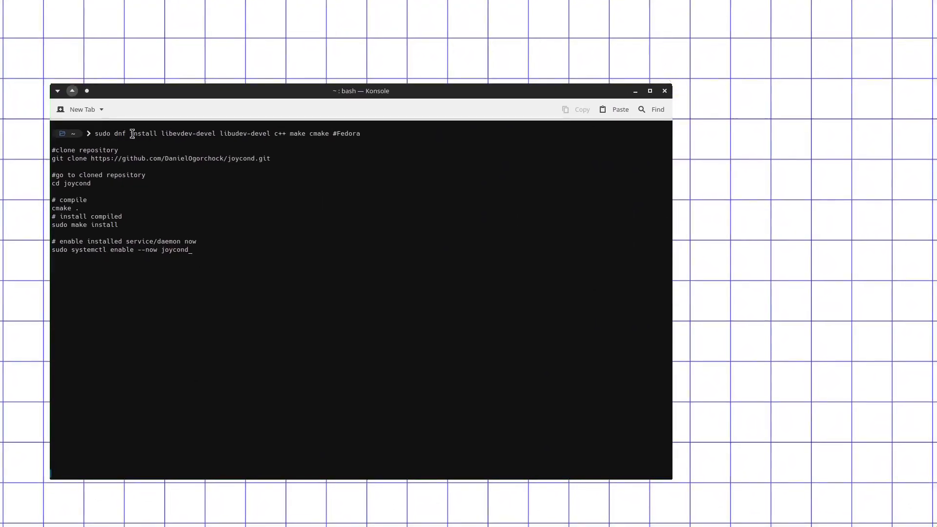
pyautogui.moveTo(348, 137)
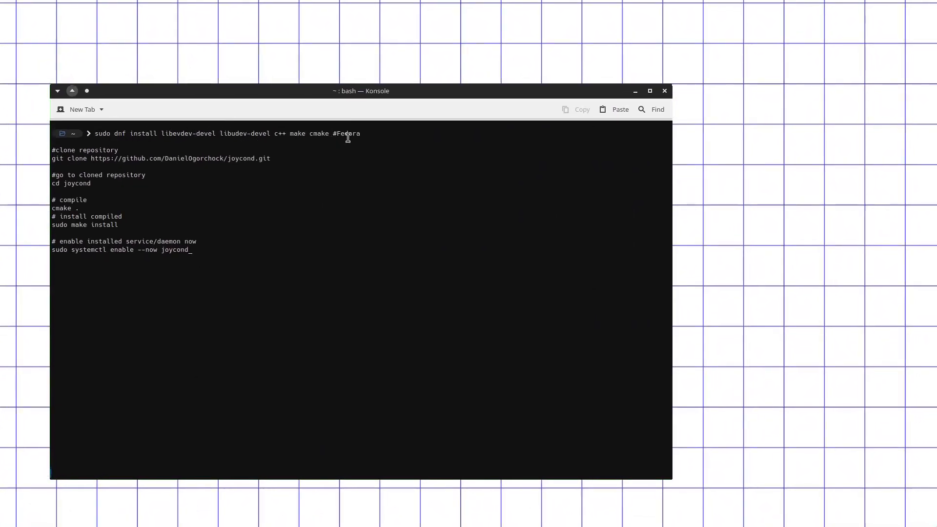
pyautogui.moveTo(79, 175)
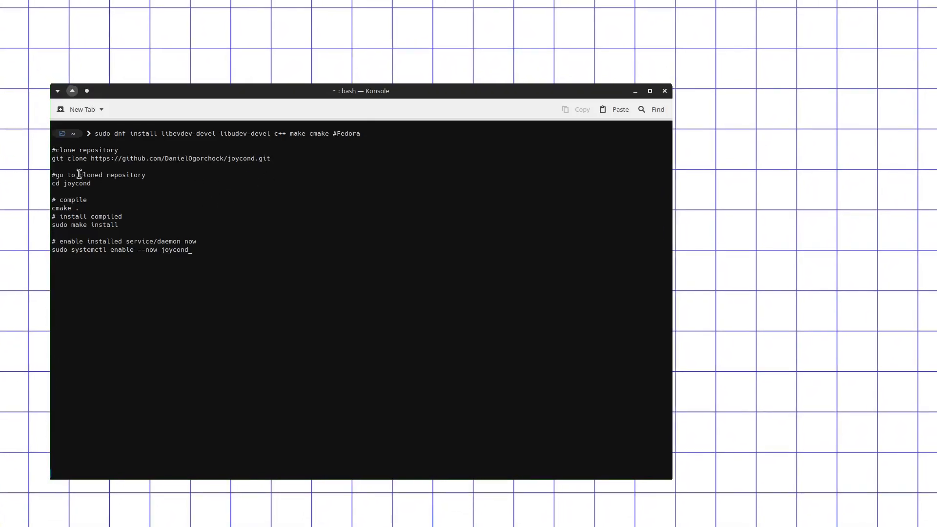
pyautogui.moveTo(238, 161)
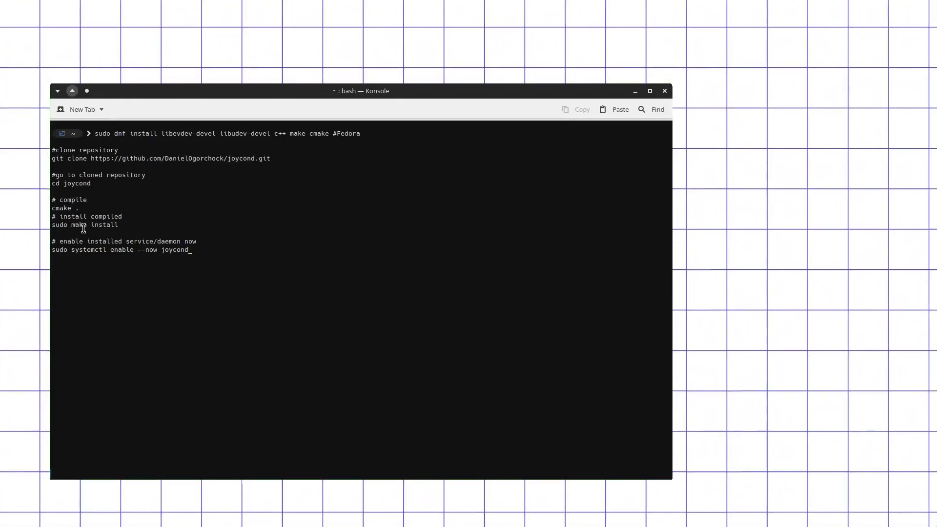
pyautogui.moveTo(212, 308)
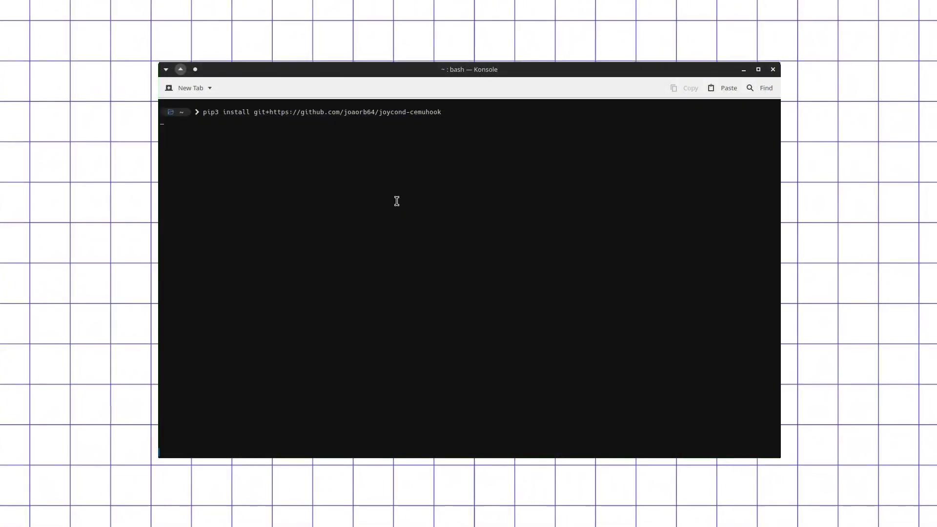
# Step: Run pip3 install of joycond-cemuhook from github.com/joaorb64/joycond-cemuhook
pyautogui.press('Return')
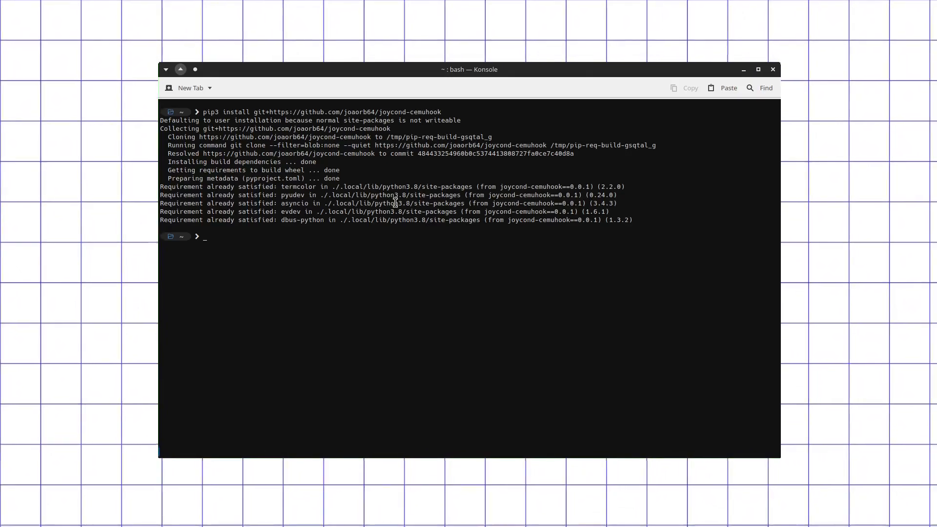
pyautogui.moveTo(339, 328)
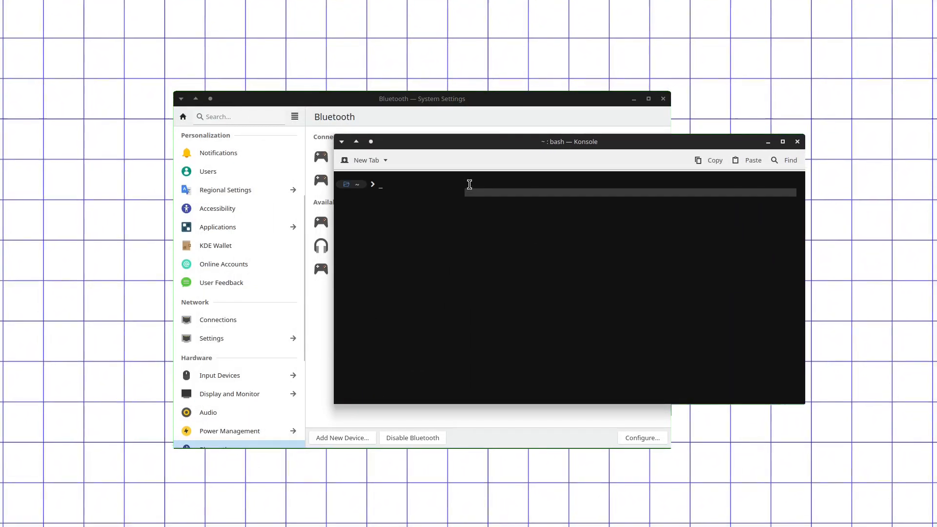
# Step: Launch the joycond-cemuhook server from the terminal
pyautogui.write('joycon')
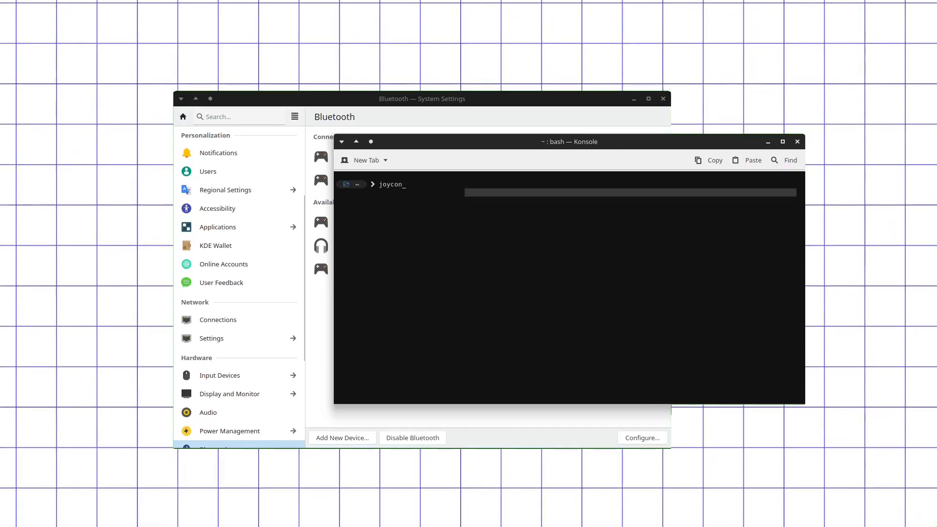
pyautogui.write('d-cemuhook')
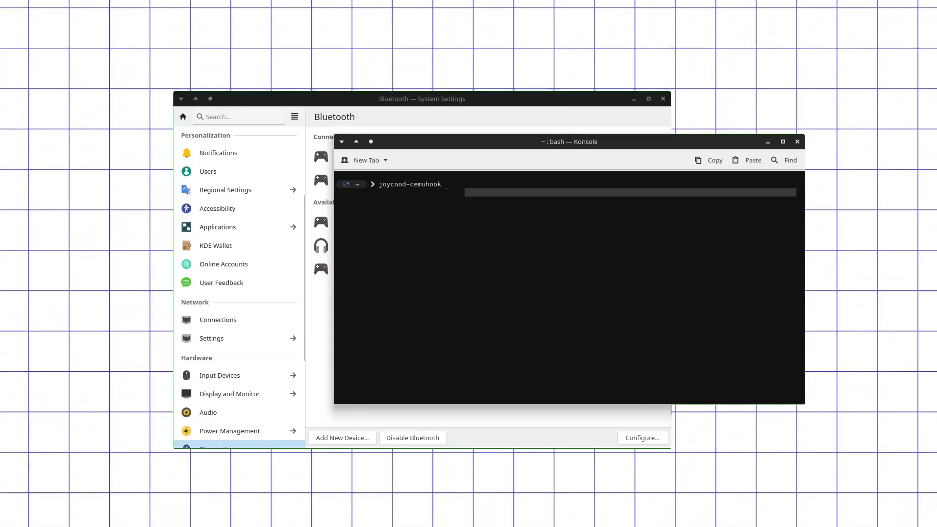
pyautogui.press('Return')
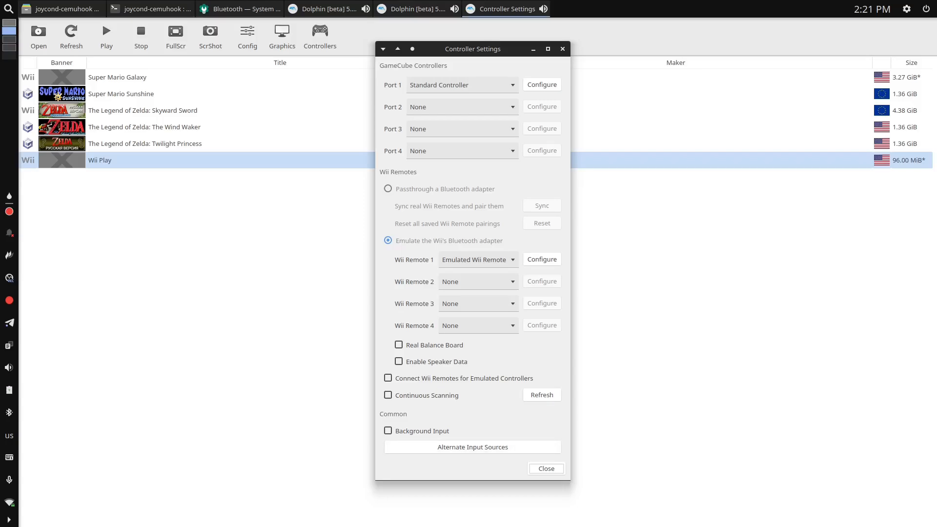
# Step: Add a DSU source named joycond at 127.0.0.1:26760 under Alternate Input Sources
pyautogui.click(472, 447)
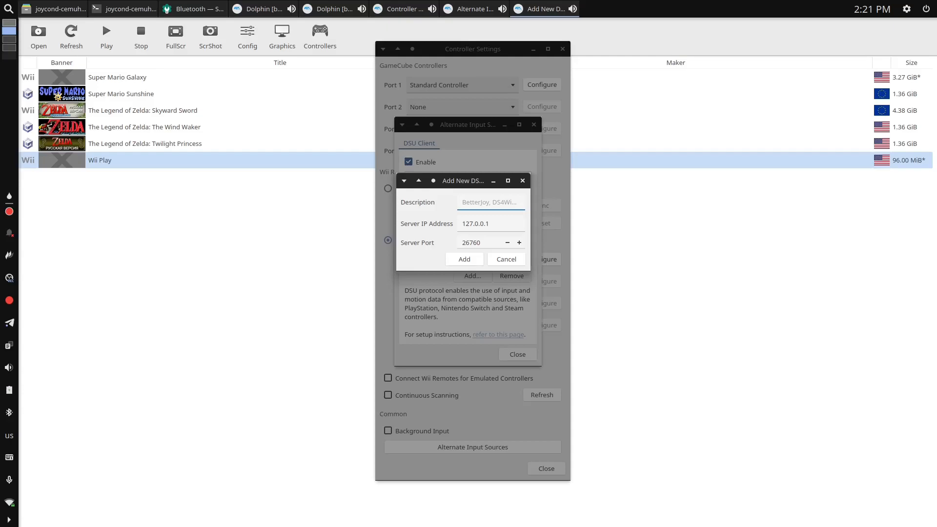
pyautogui.click(491, 202)
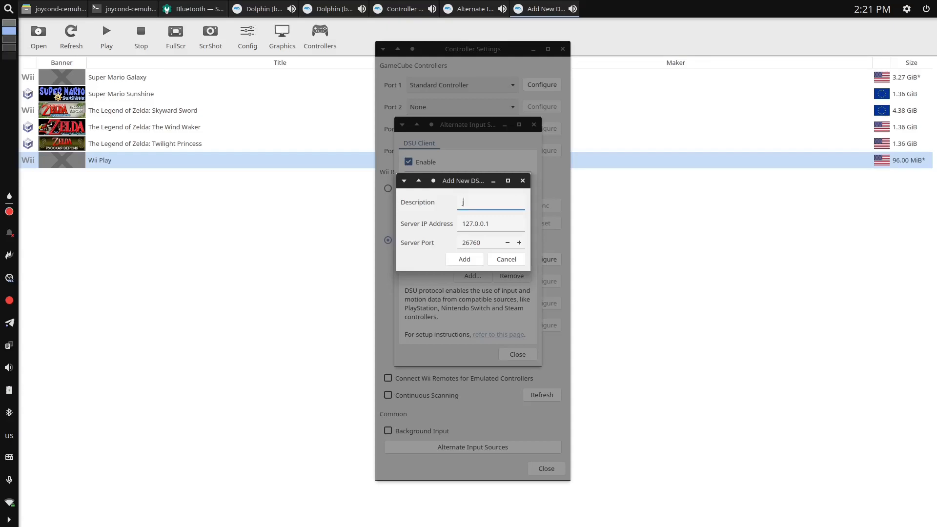
pyautogui.write('joycon')
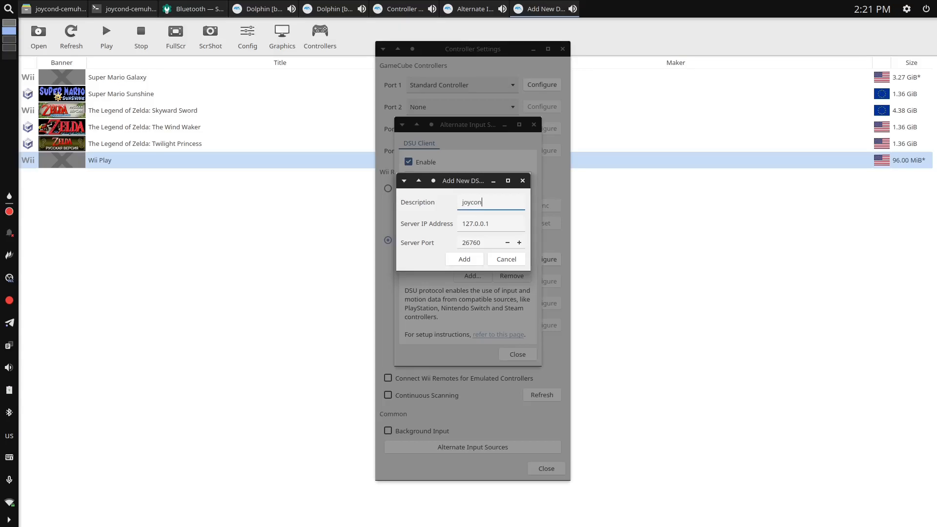
pyautogui.write('d')
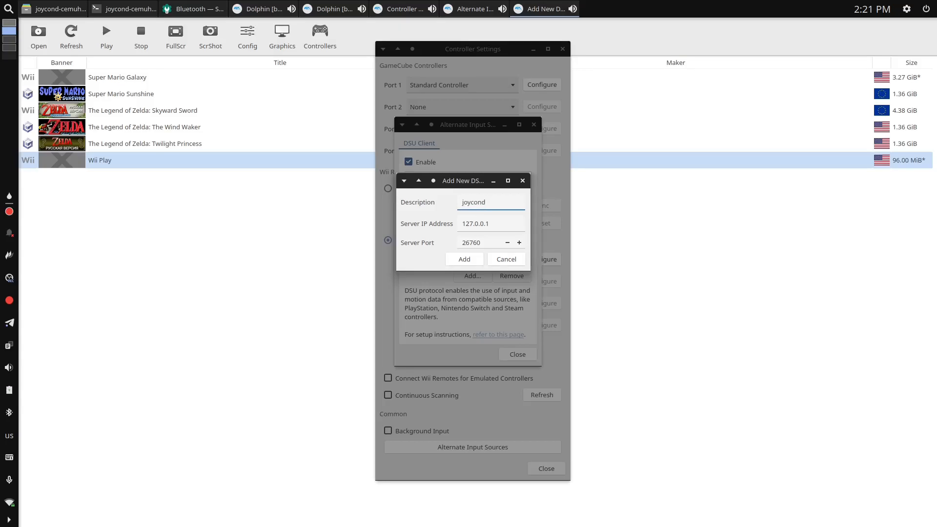
pyautogui.click(105, 9)
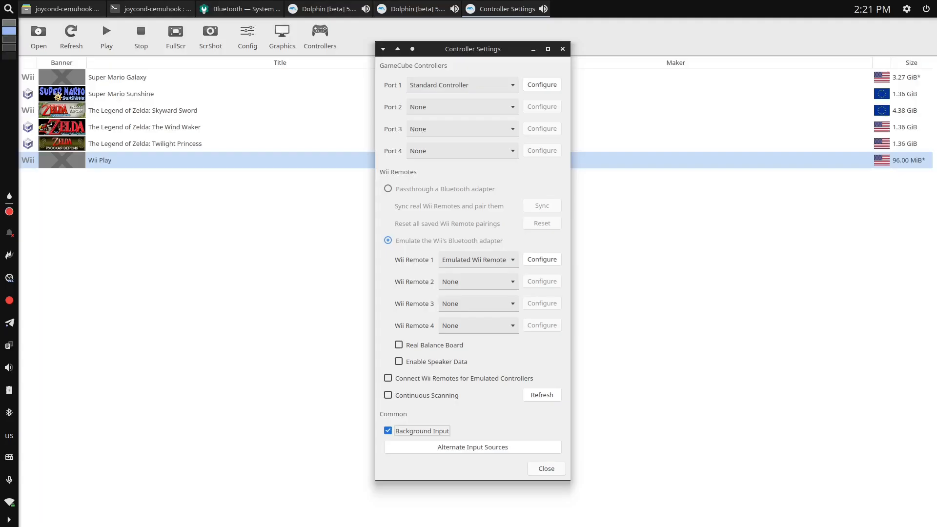
# Step: Set Wii Remote 1's device to DSUClient/0/joycond and review its Motion Input mappings
pyautogui.click(542, 259)
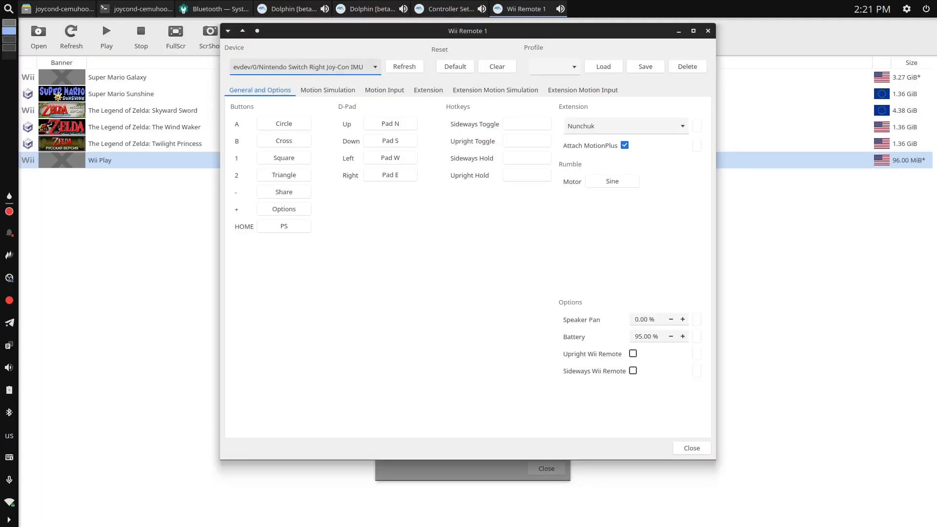
pyautogui.click(375, 67)
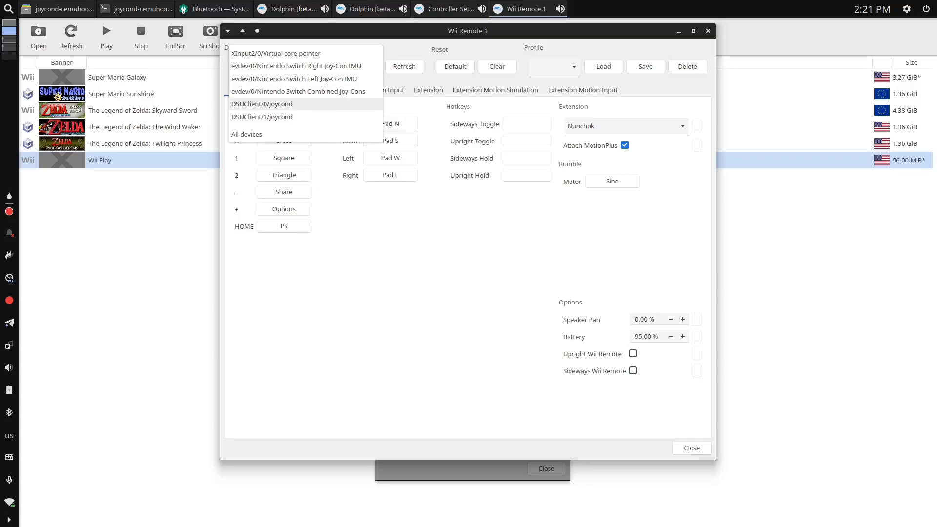
pyautogui.click(262, 104)
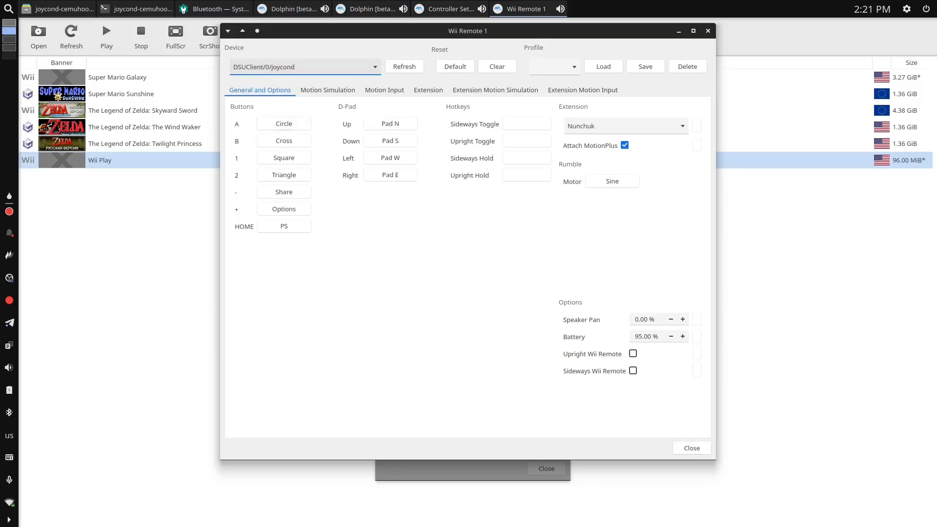
pyautogui.click(384, 90)
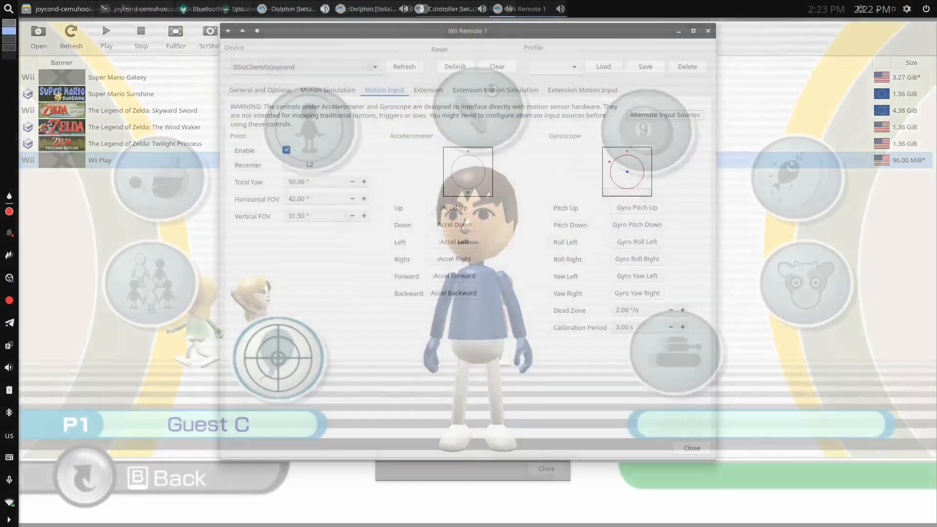
pyautogui.click(692, 448)
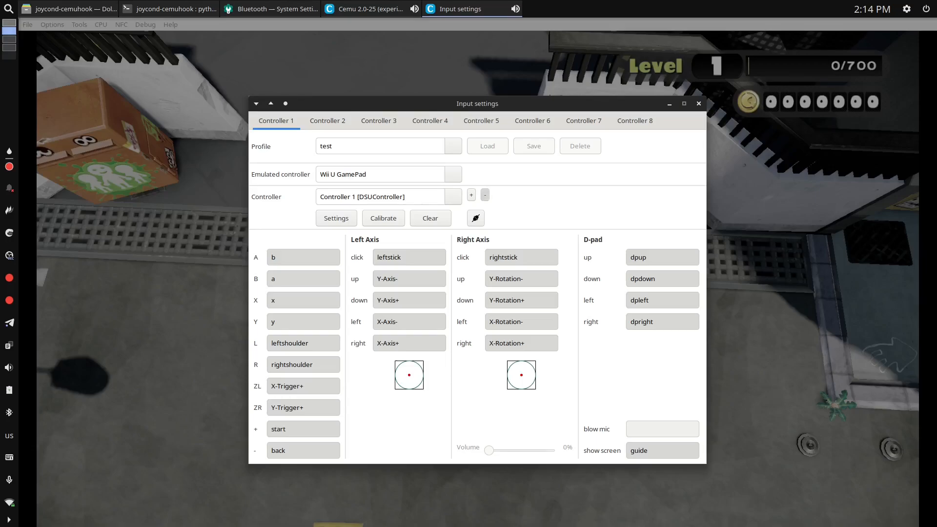
# Step: In Cemu's input settings, add a DSUController input source
pyautogui.click(388, 196)
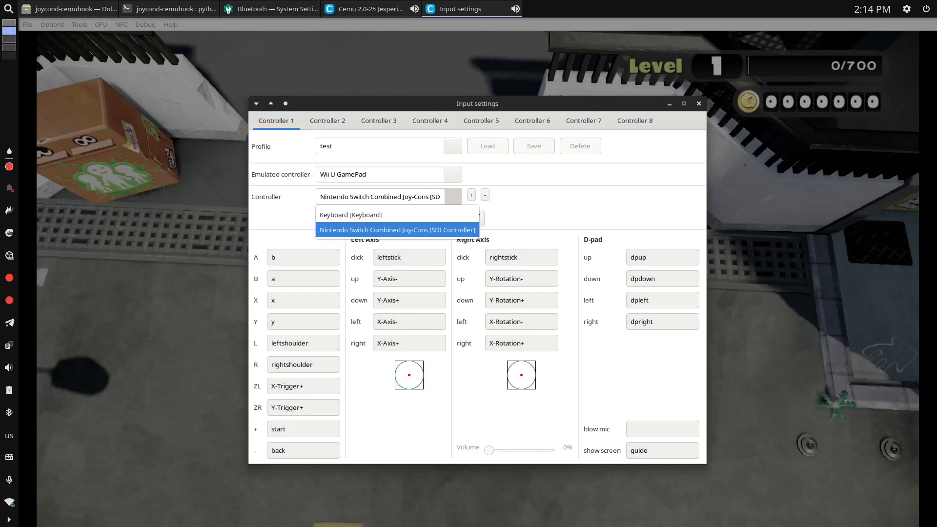
pyautogui.click(397, 229)
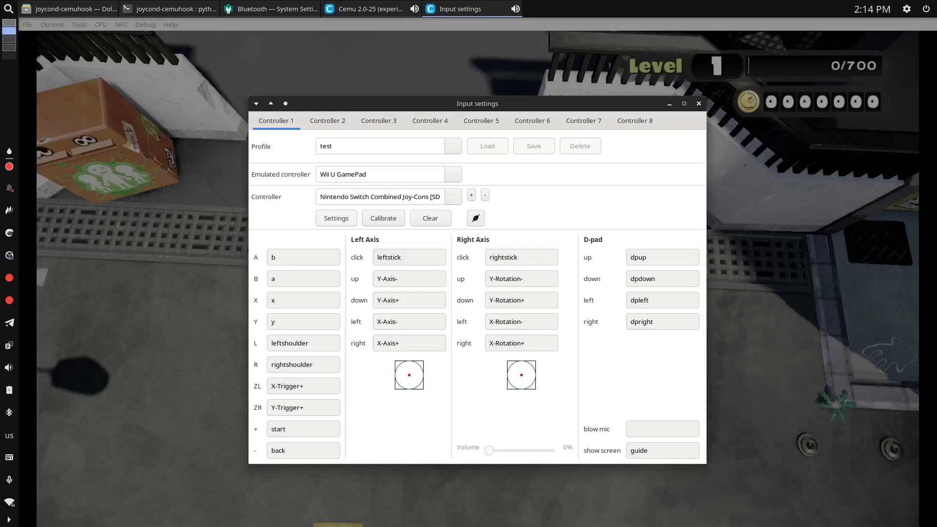
pyautogui.click(471, 195)
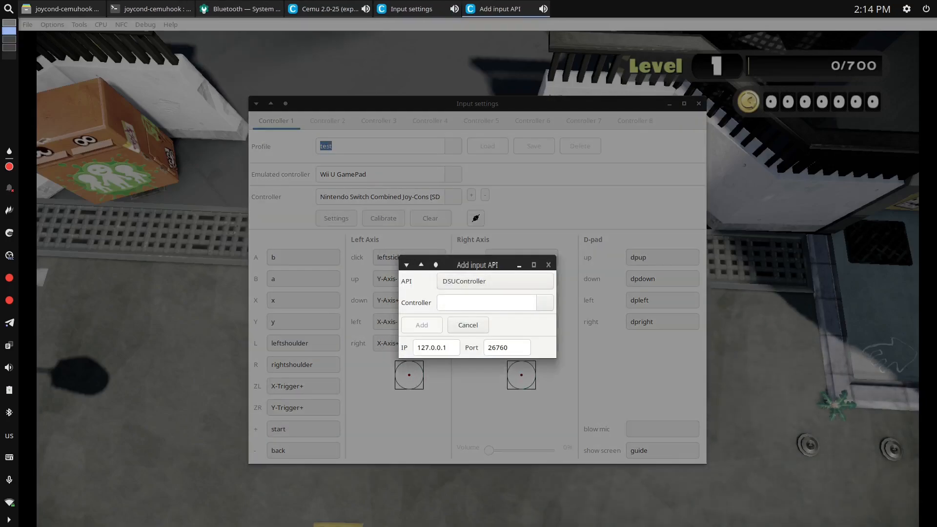
pyautogui.click(545, 302)
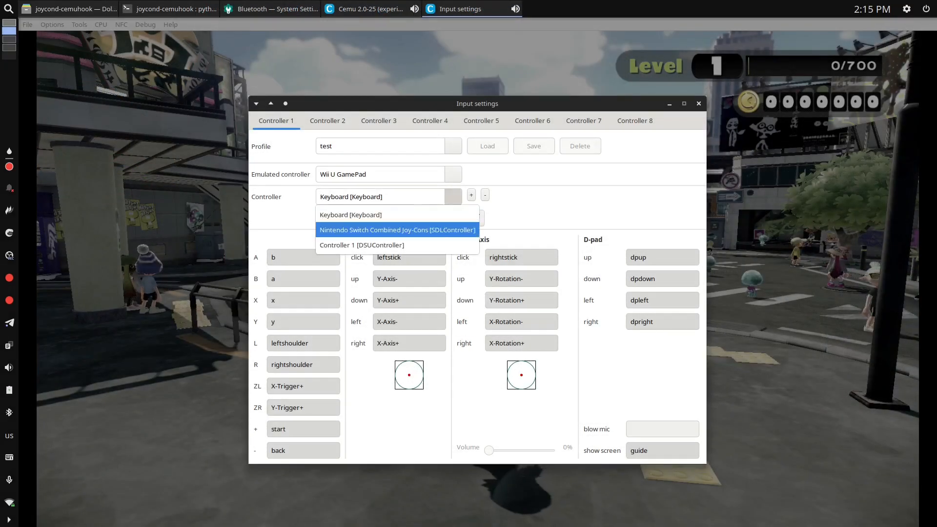
# Step: Select Controller 1 from the DSU source, keep motion on and set rumble to 20%
pyautogui.click(362, 245)
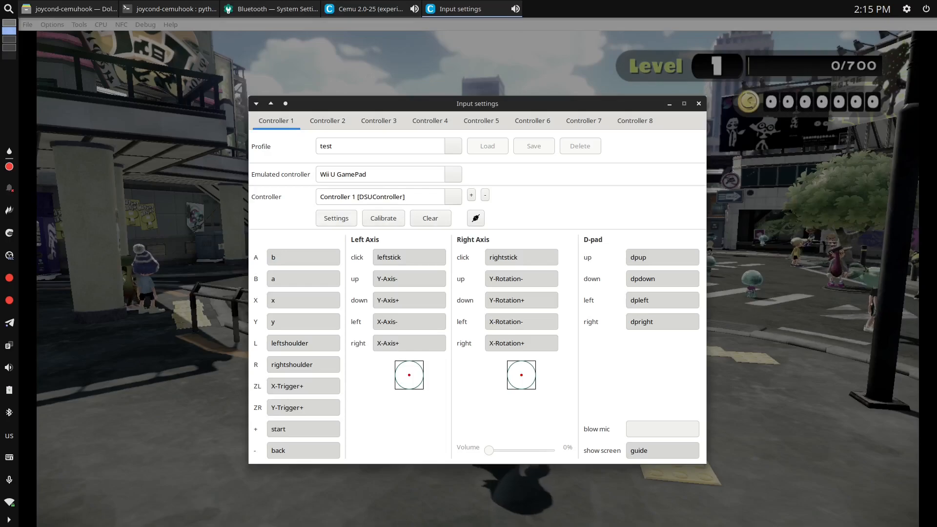
pyautogui.click(336, 219)
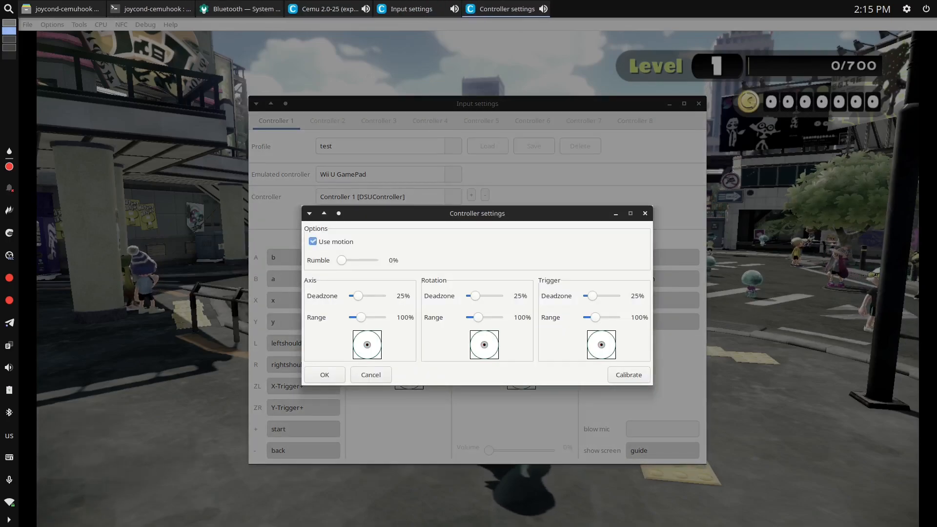
pyautogui.moveTo(342, 260); pyautogui.dragTo(349, 260)
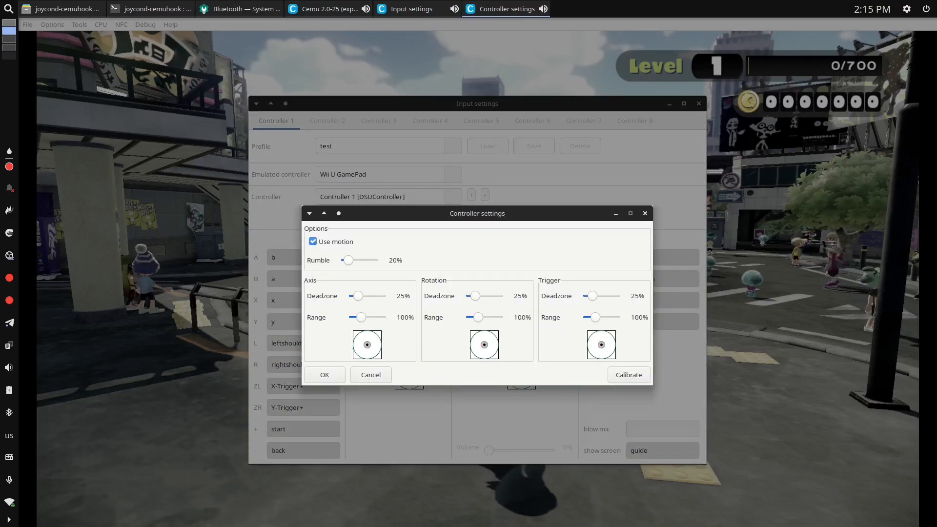